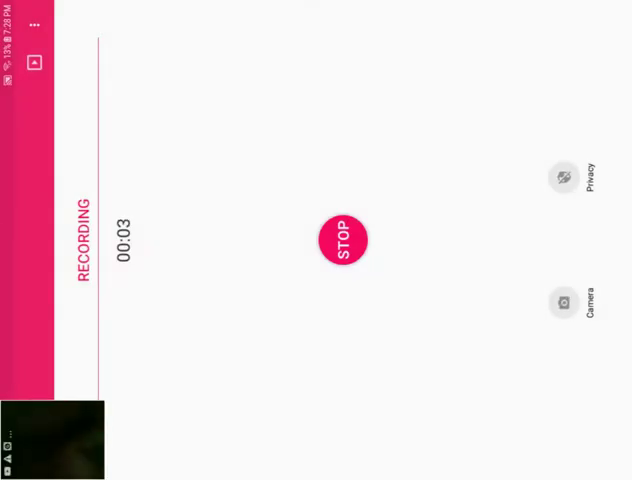
Launch XON Episode One and let it load to the title menu.
left_click(344, 240)
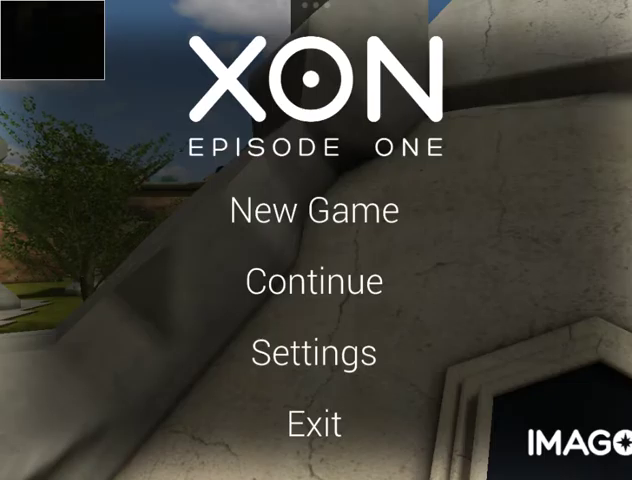
Choose New Game so the 'Start a new game?' yes/no prompt appears.
left_click(312, 210)
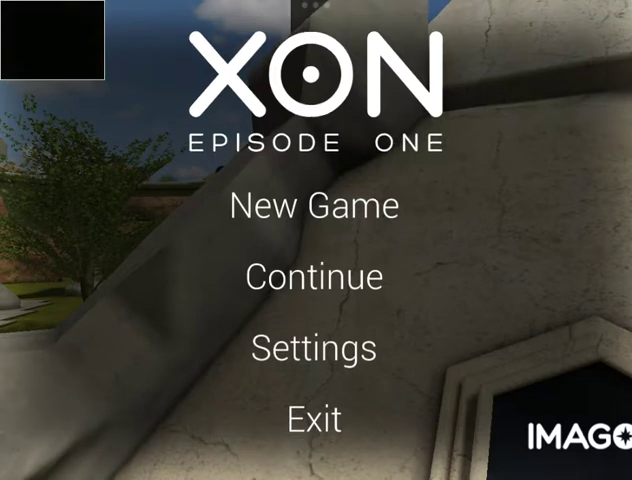
left_click(314, 206)
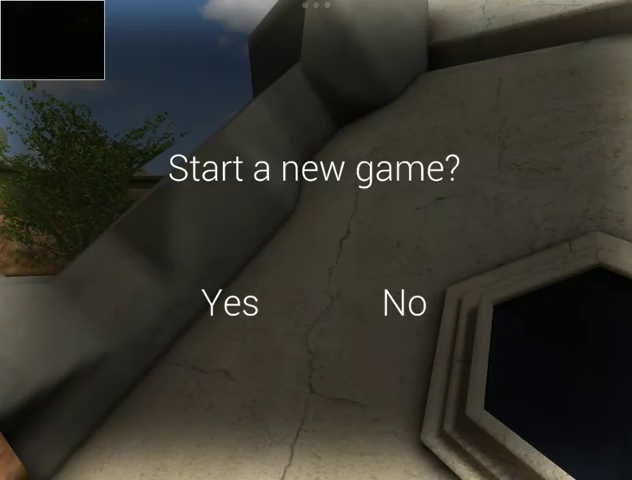